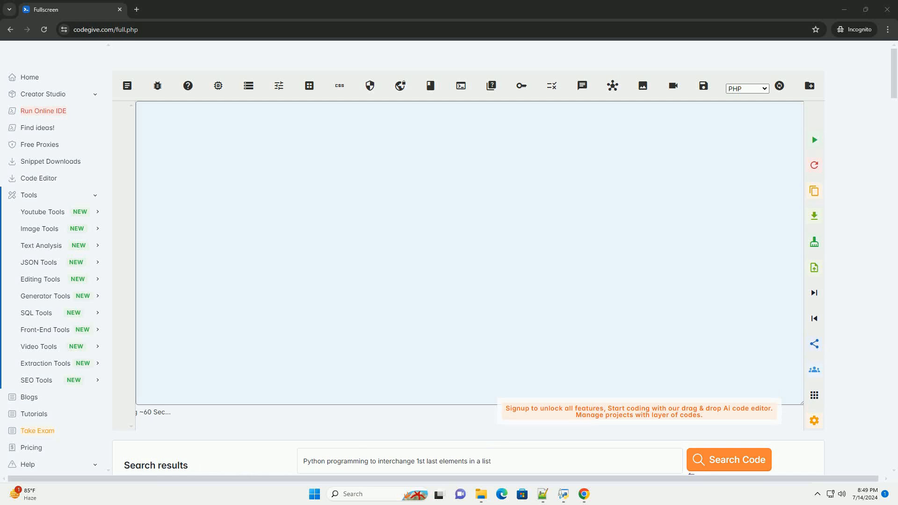
Generate the Python interchange_first_last tutorial answer into the editor via Search Code.
click(728, 460)
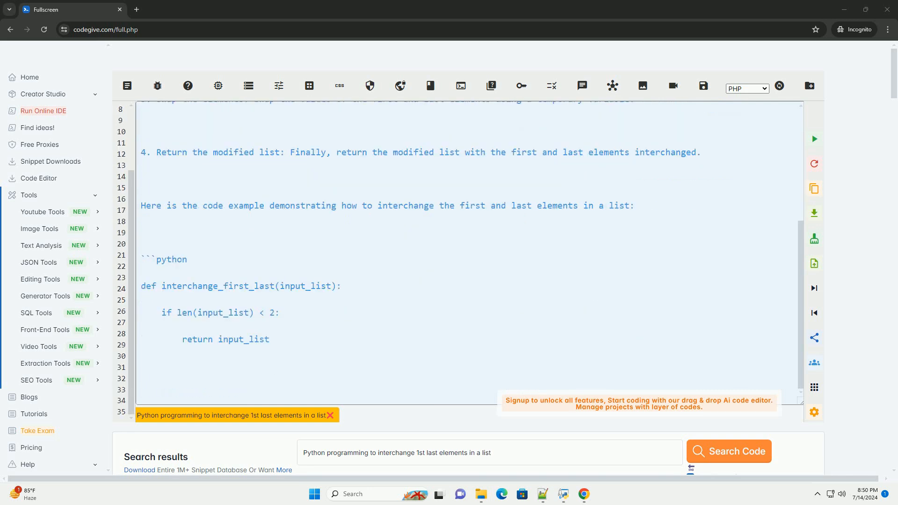
scroll(down, 3)
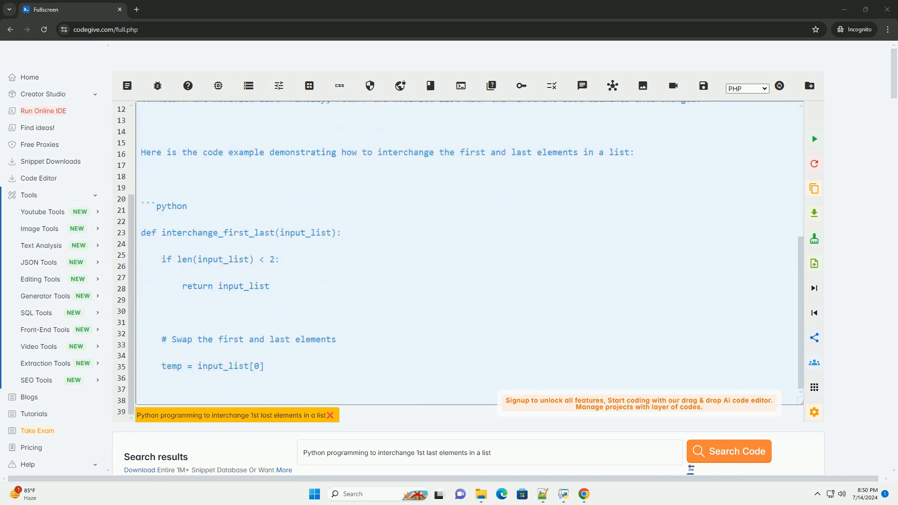
scroll(down, 3)
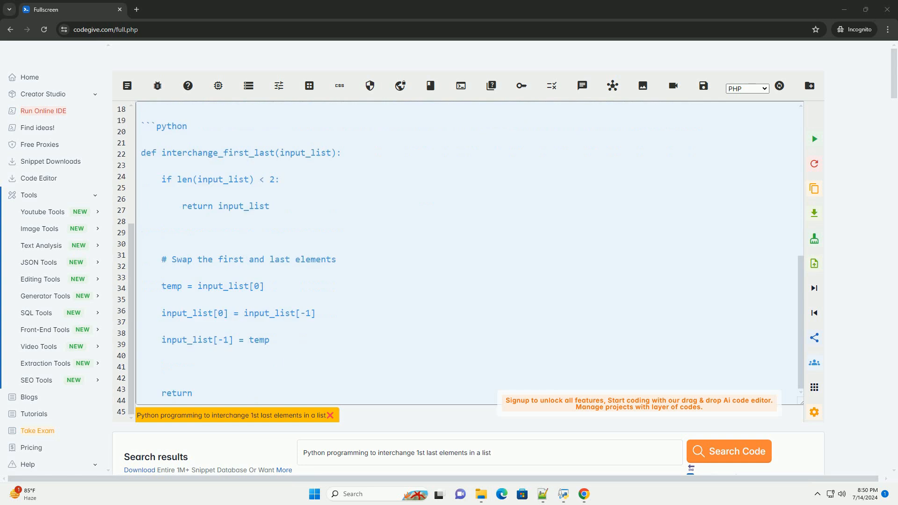
scroll(down, 3)
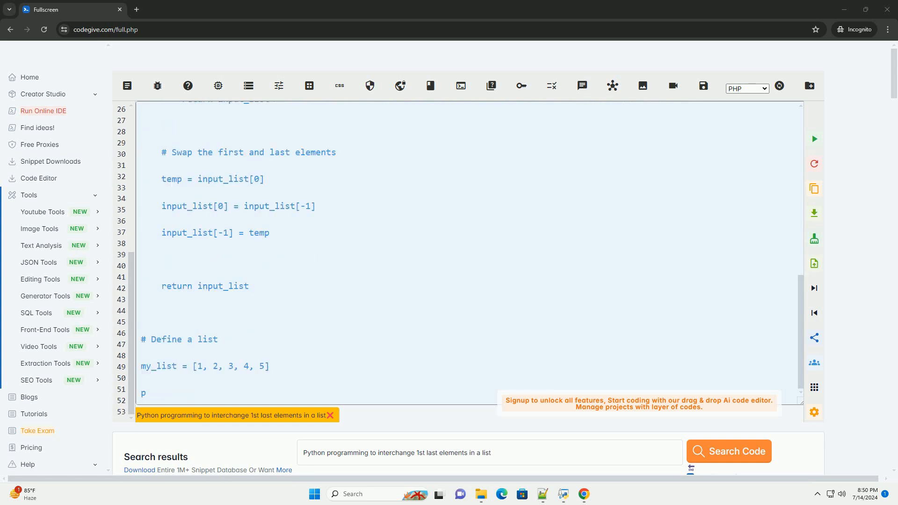
scroll(down, 3)
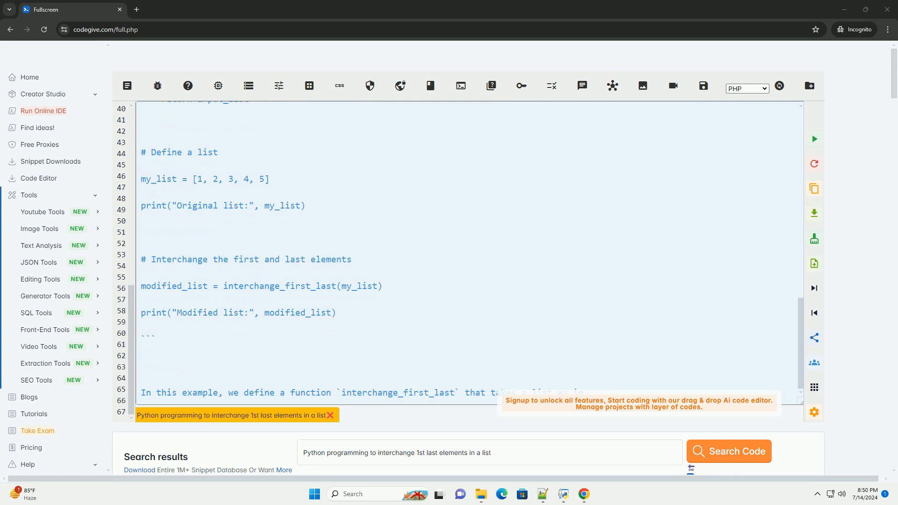
scroll(down, 3)
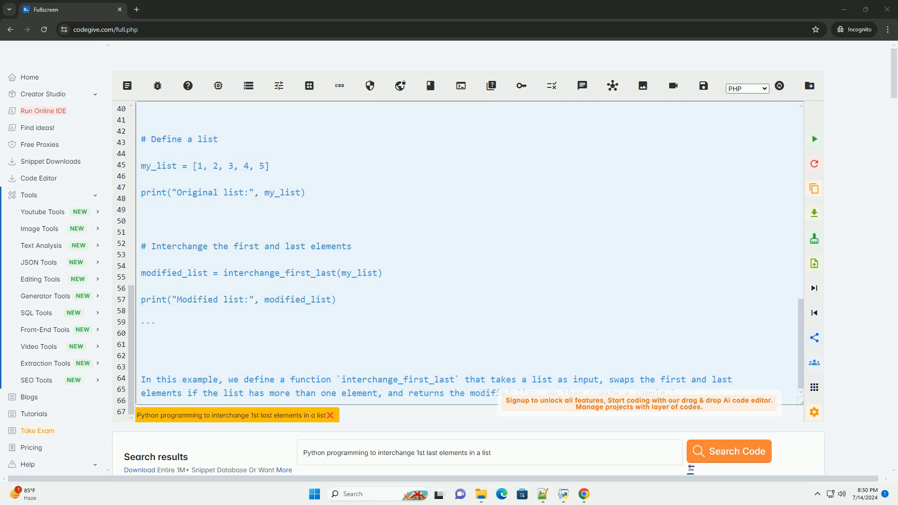
scroll(down, 3)
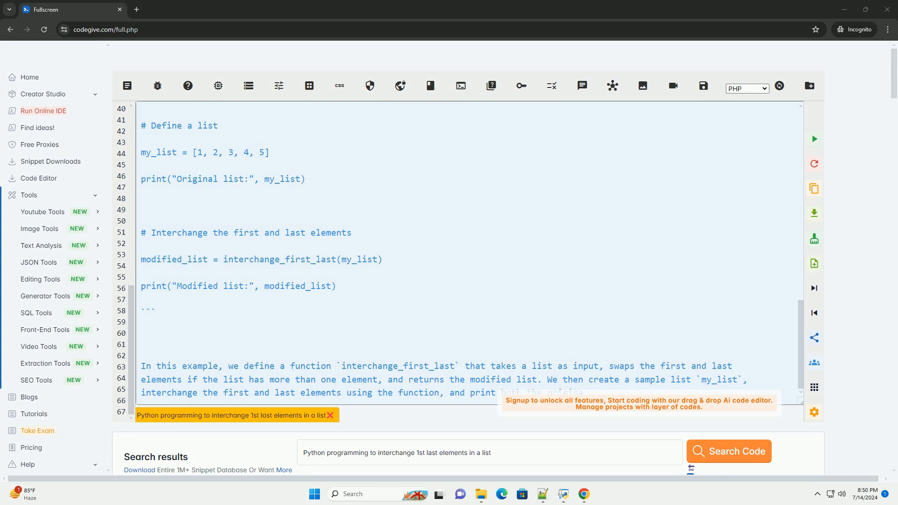
scroll(down, 3)
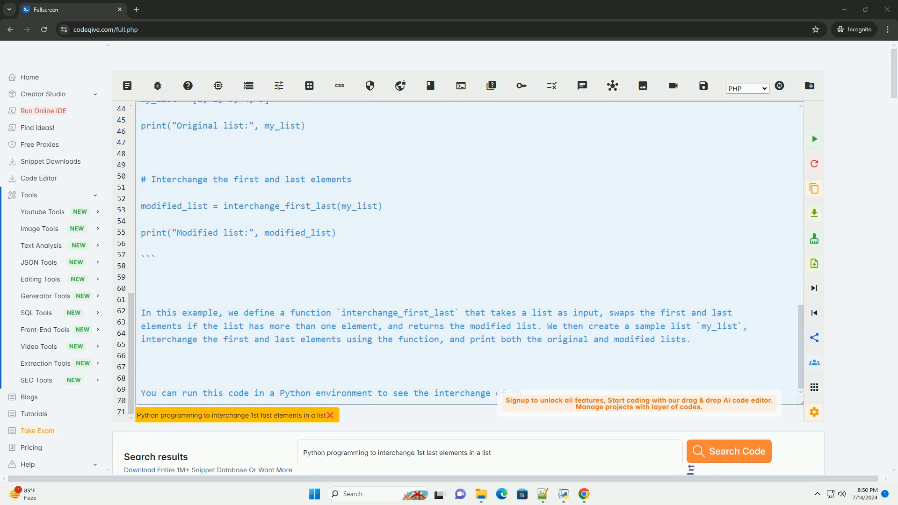
scroll(down, 3)
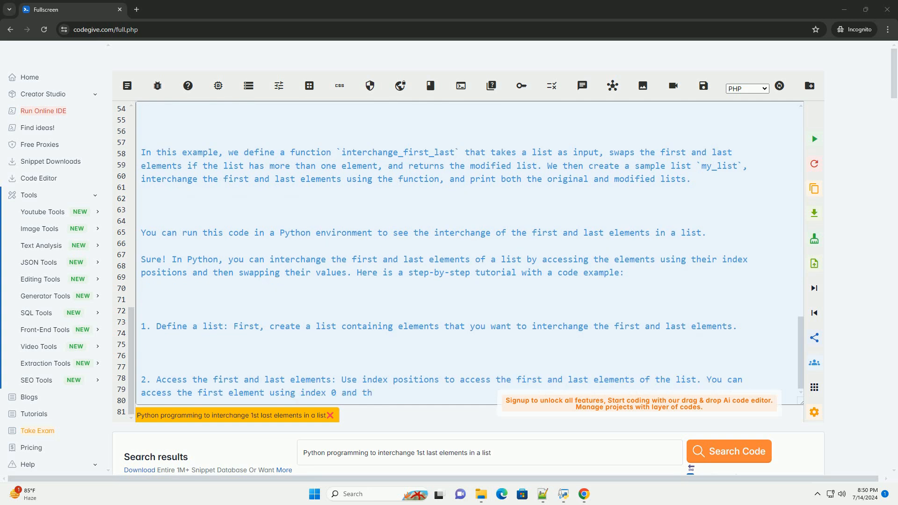
scroll(down, 3)
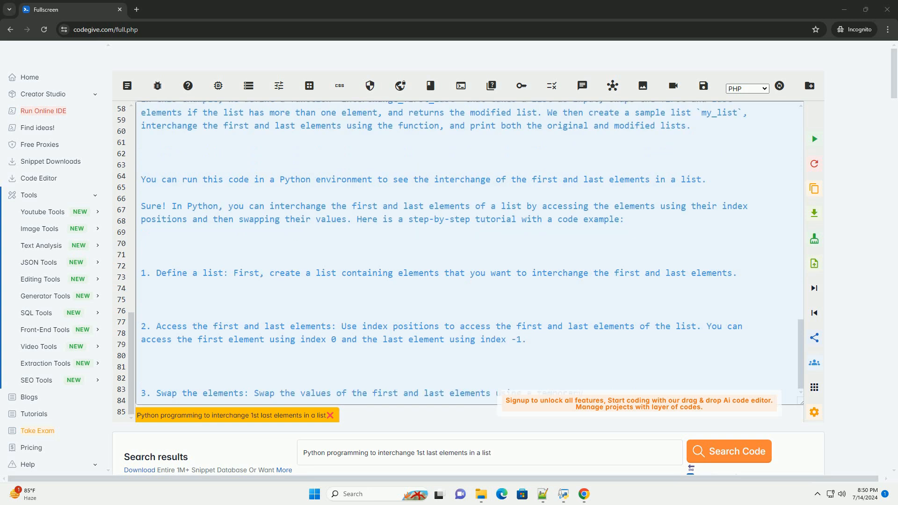
scroll(down, 3)
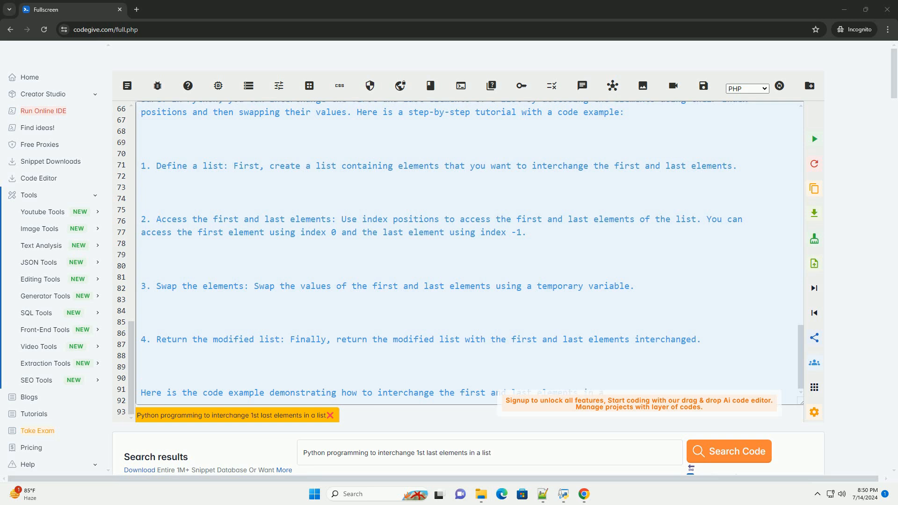
scroll(down, 3)
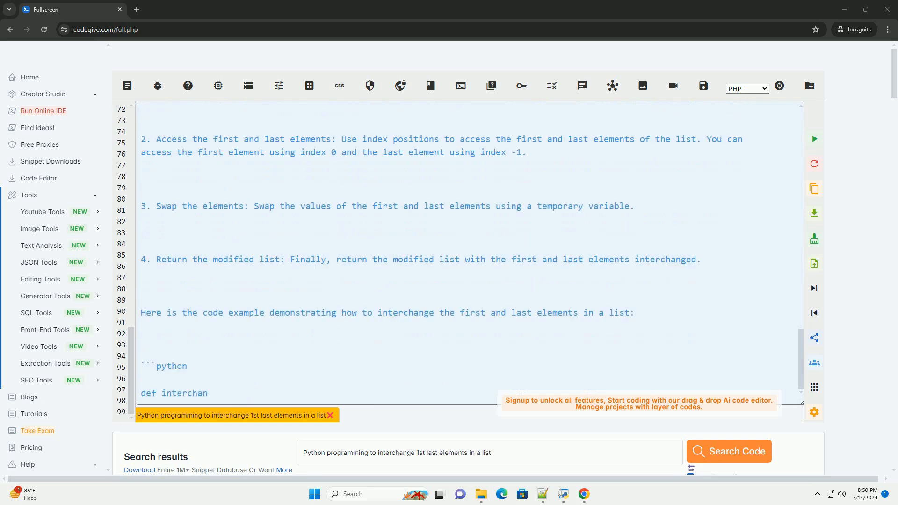